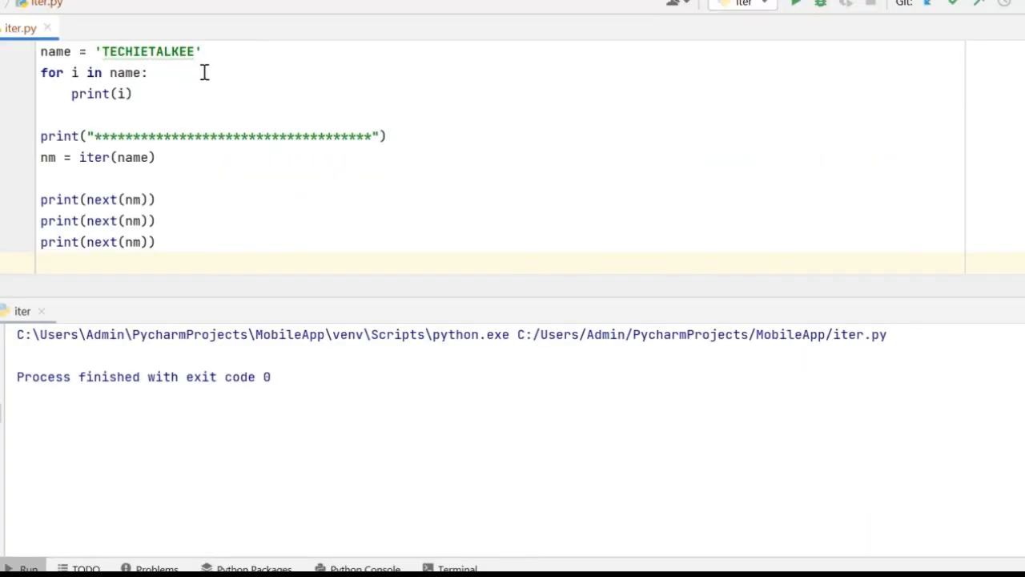
mouse_move(266, 77)
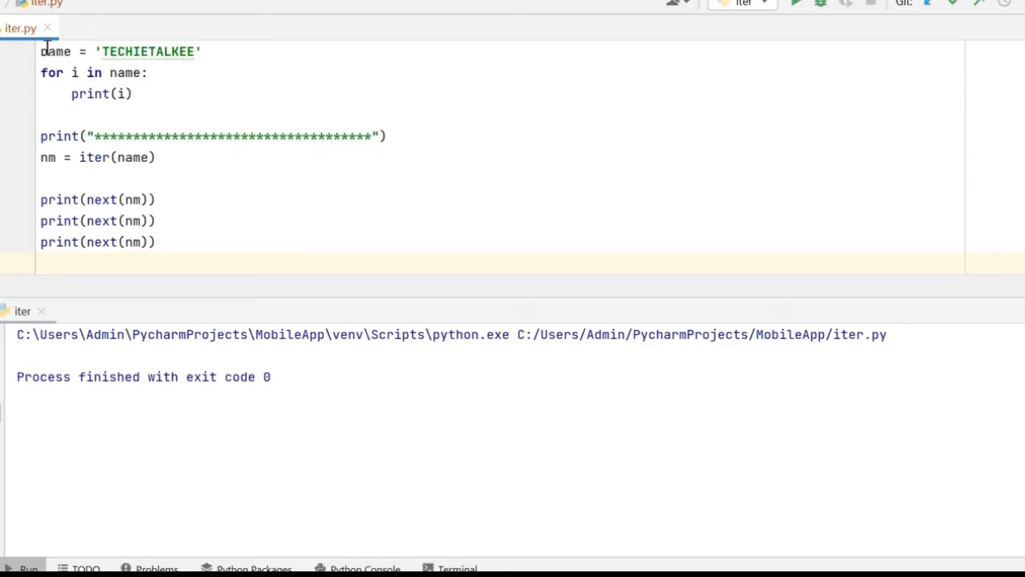
Highlight the name variable on the first line and in the for-loop header while reviewing iter.py.
double_click(55, 51)
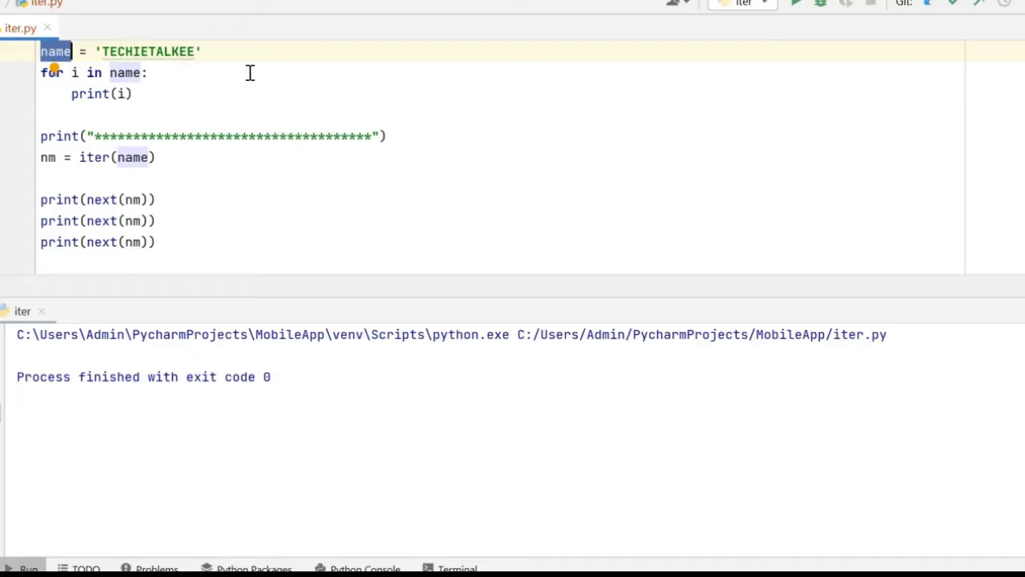
double_click(147, 51)
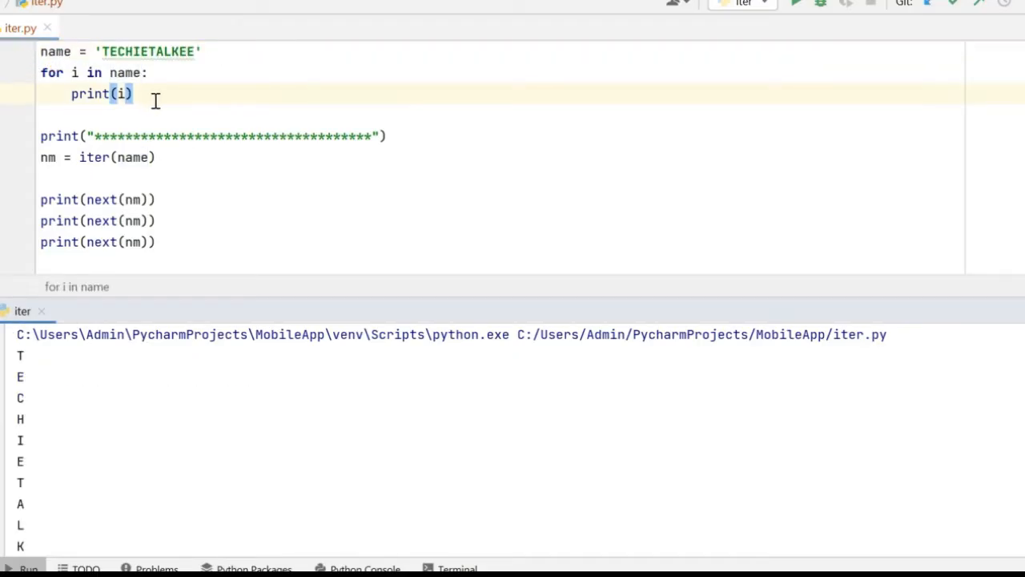
double_click(125, 72)
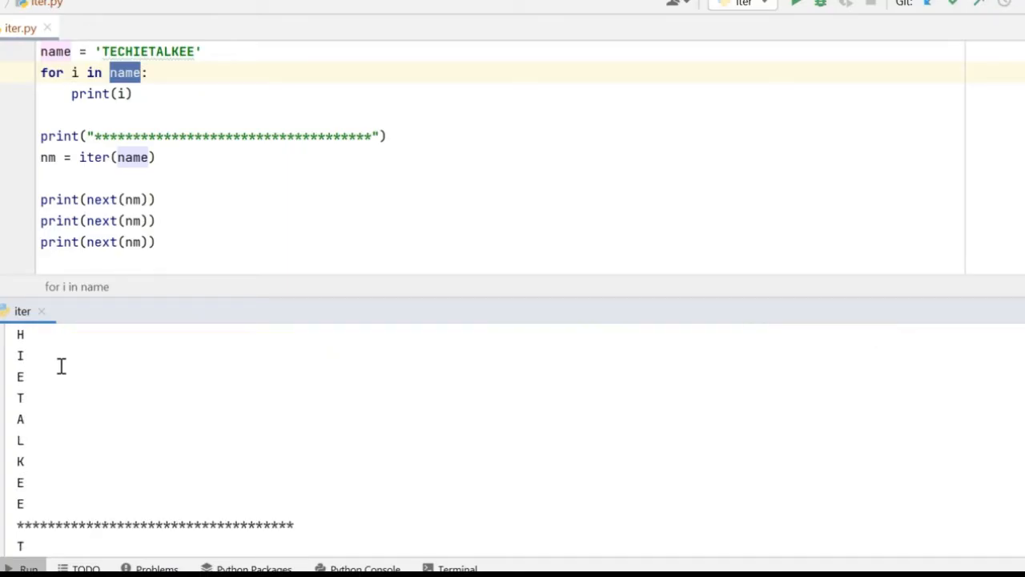
mouse_move(196, 112)
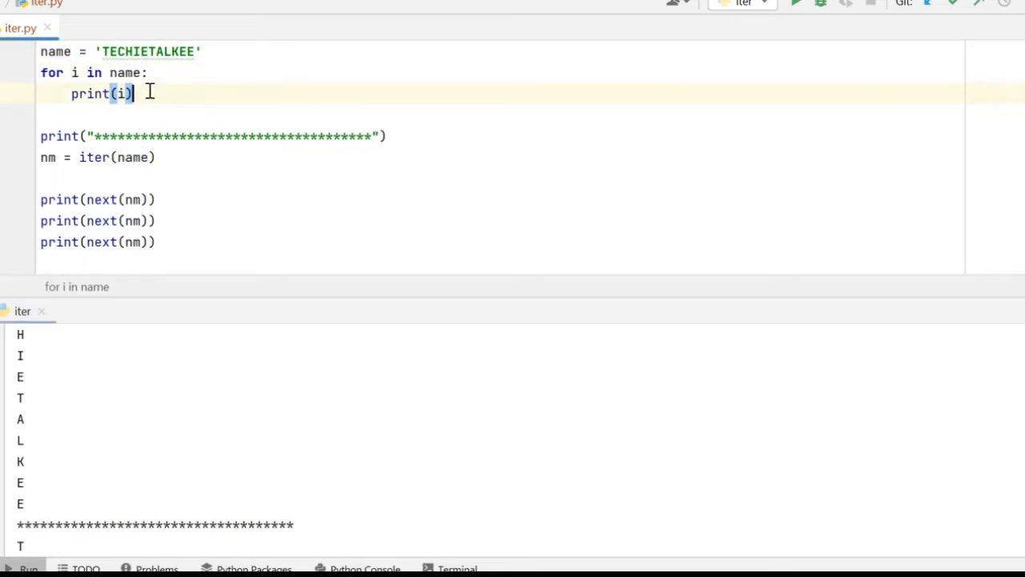
double_click(125, 72)
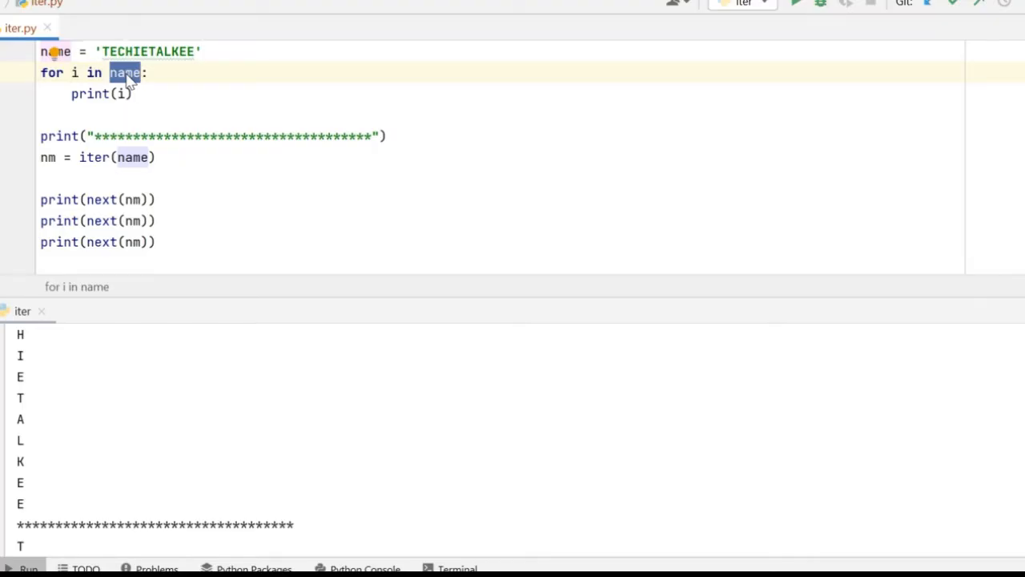
mouse_move(169, 96)
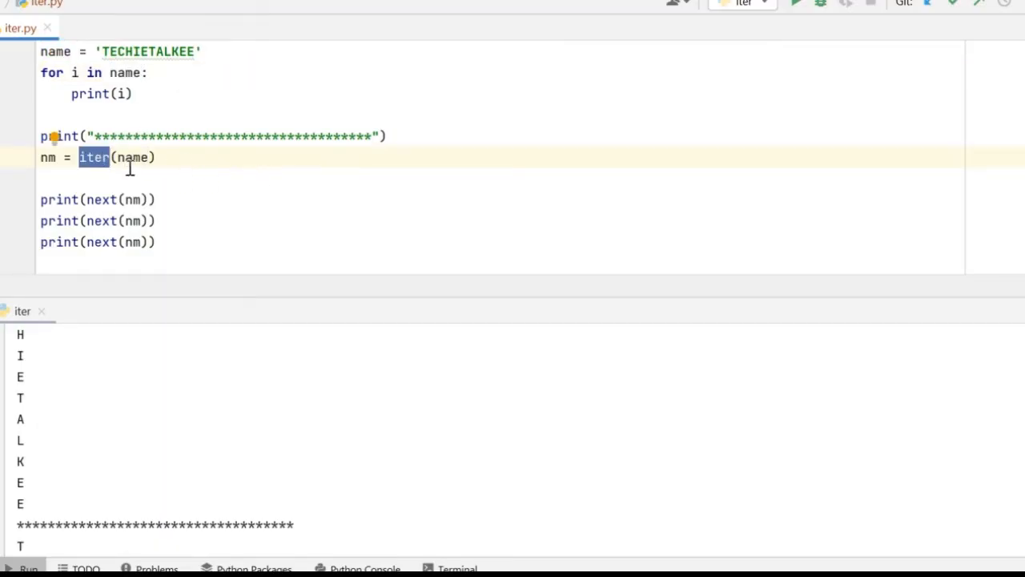
double_click(132, 157)
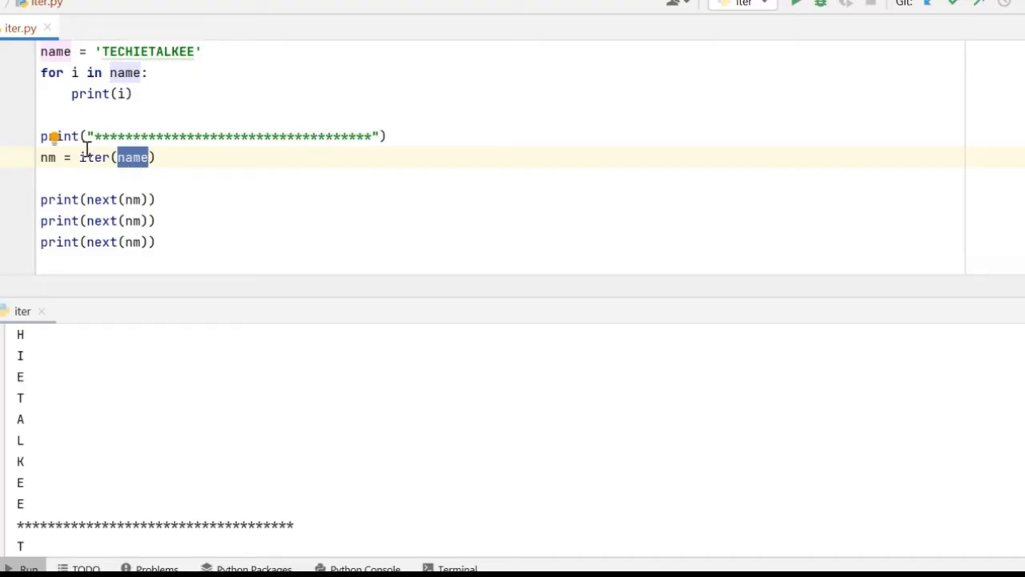
double_click(93, 157)
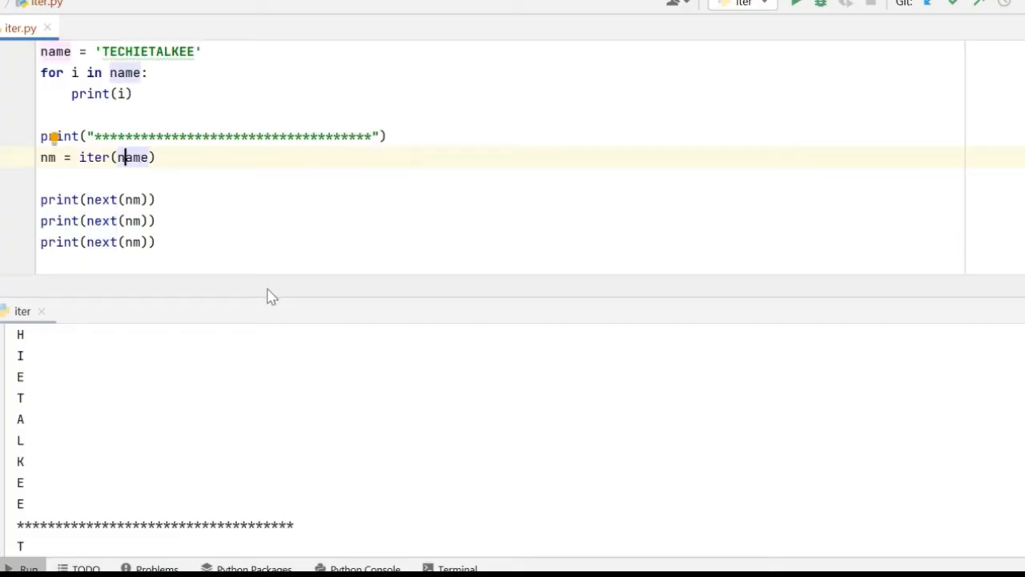
mouse_move(190, 217)
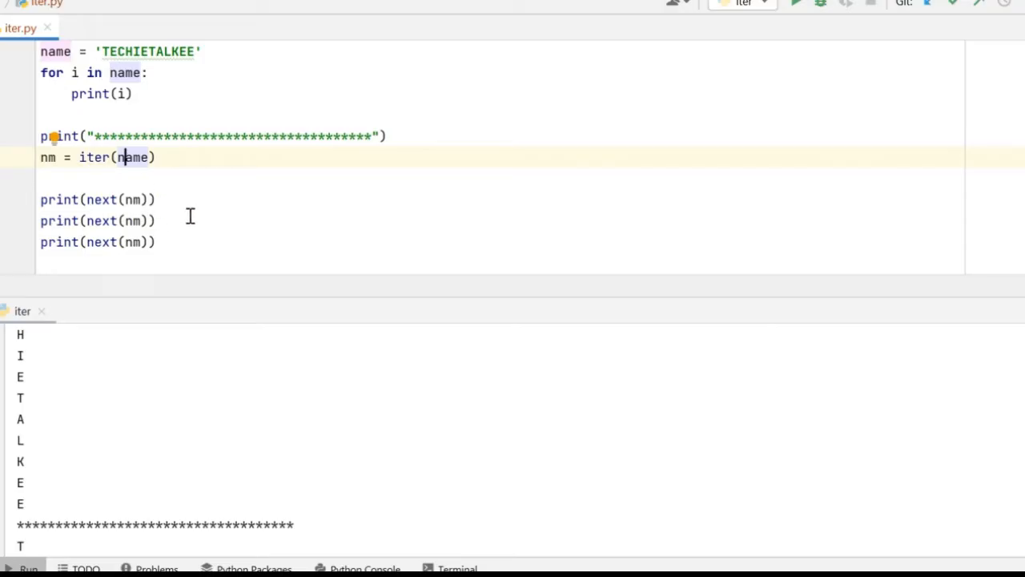
double_click(95, 157)
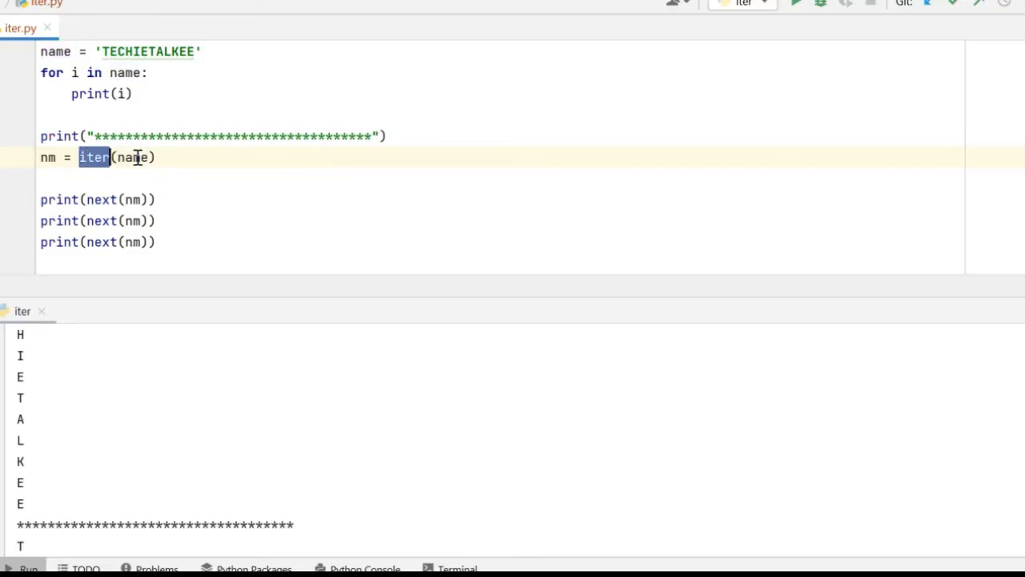
double_click(132, 157)
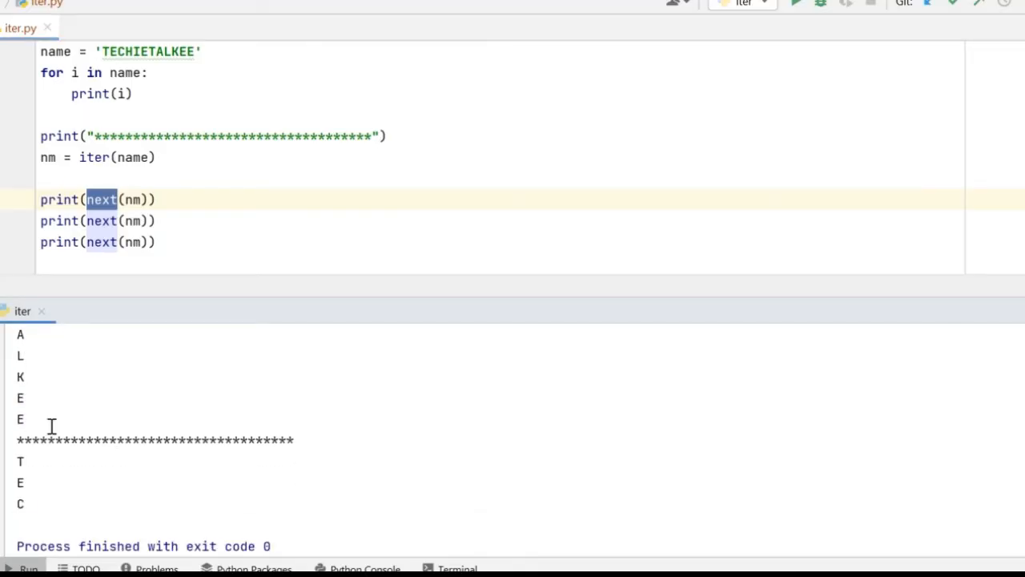
mouse_move(35, 503)
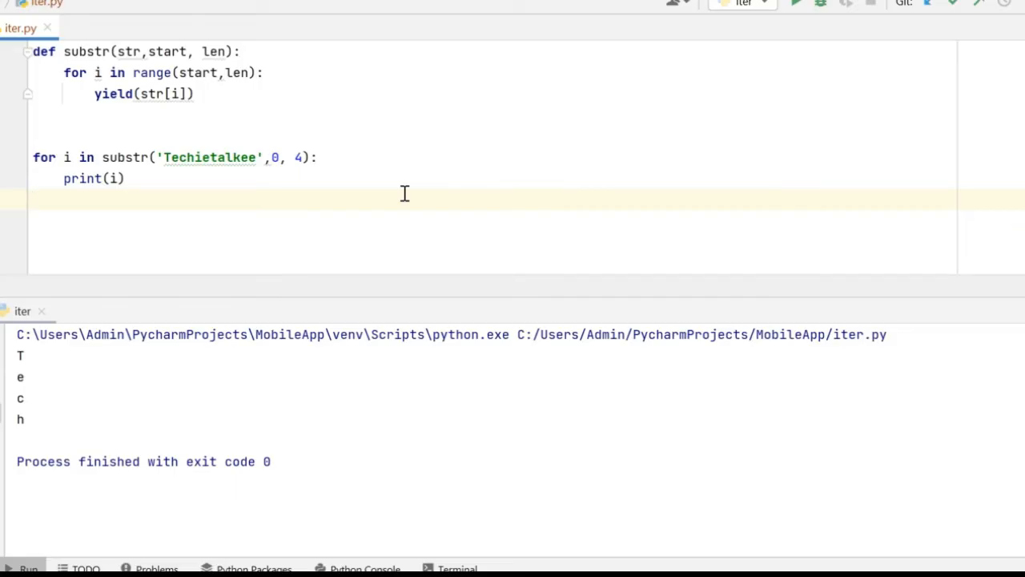
Highlight the yield keyword inside the substr generator to point it out.
click(33, 199)
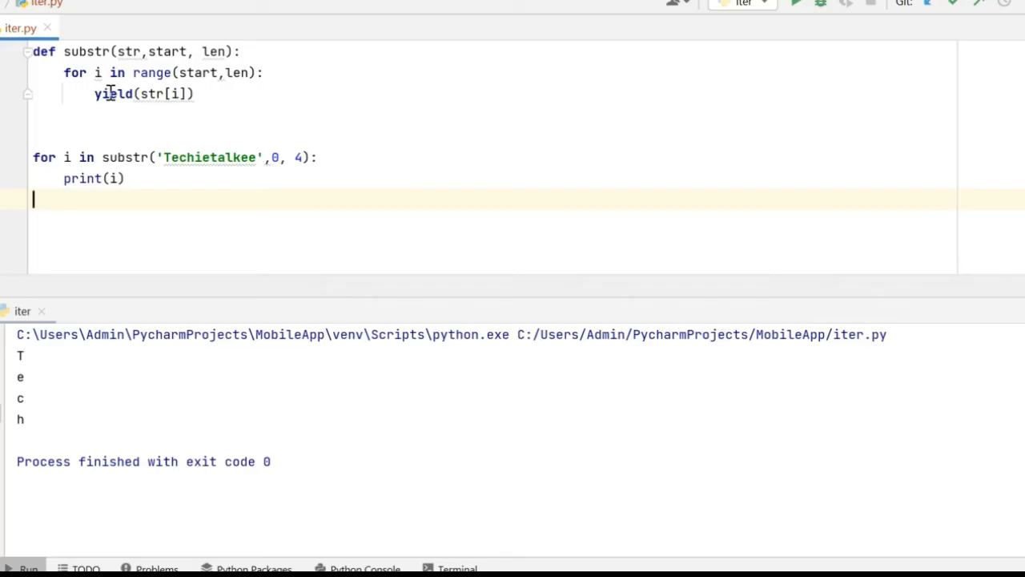
double_click(112, 93)
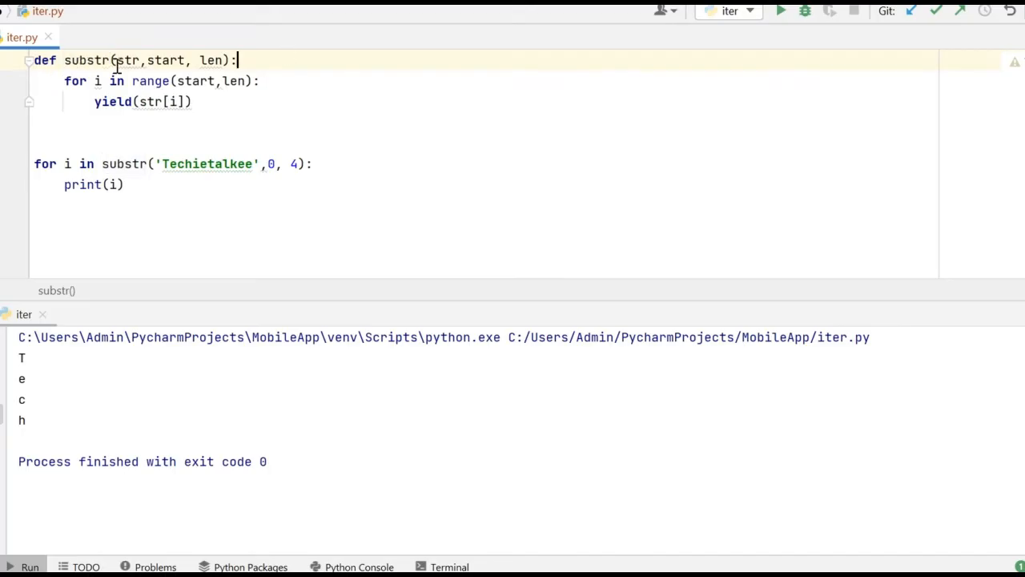
mouse_move(336, 83)
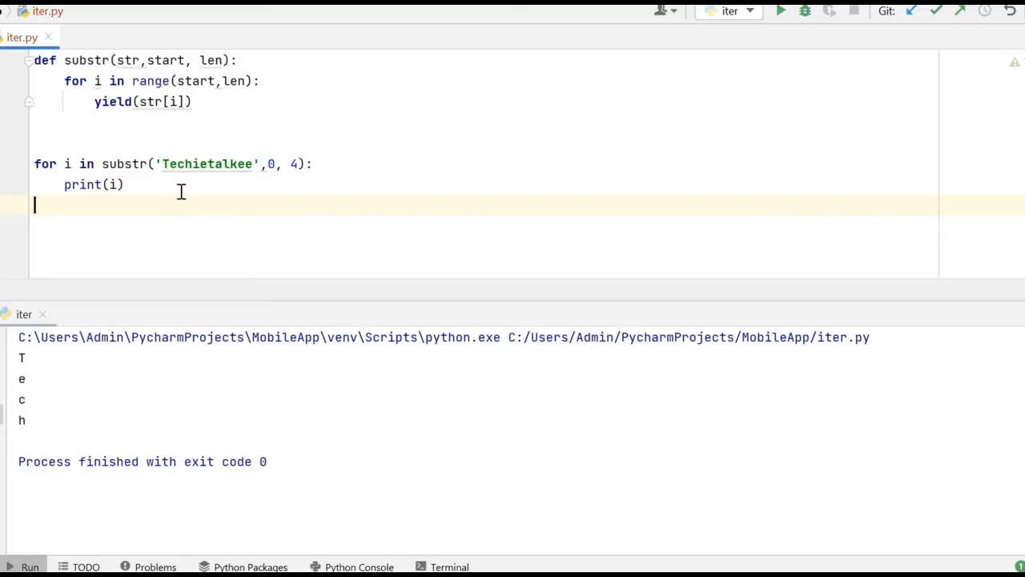
mouse_move(143, 173)
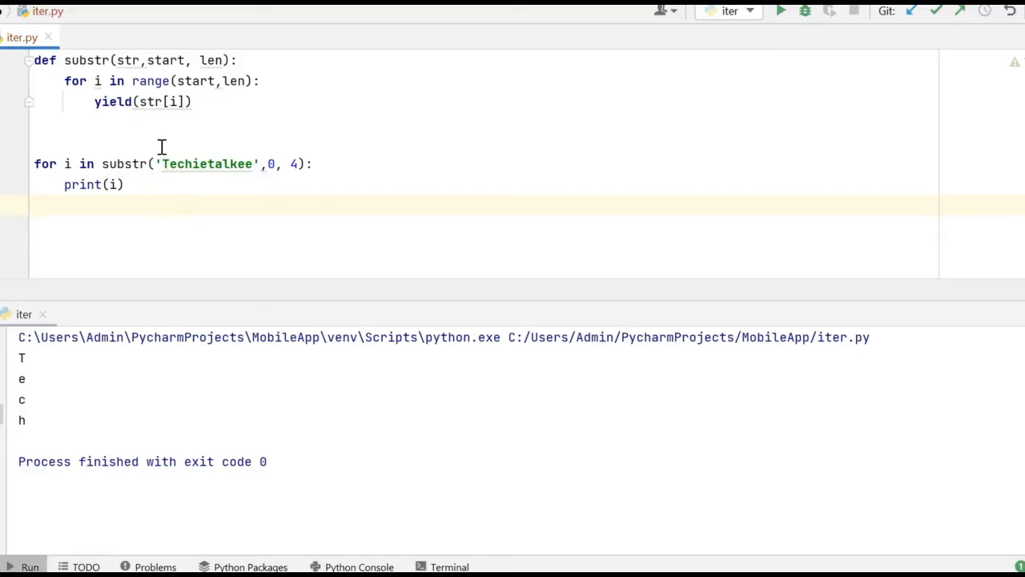
mouse_move(209, 164)
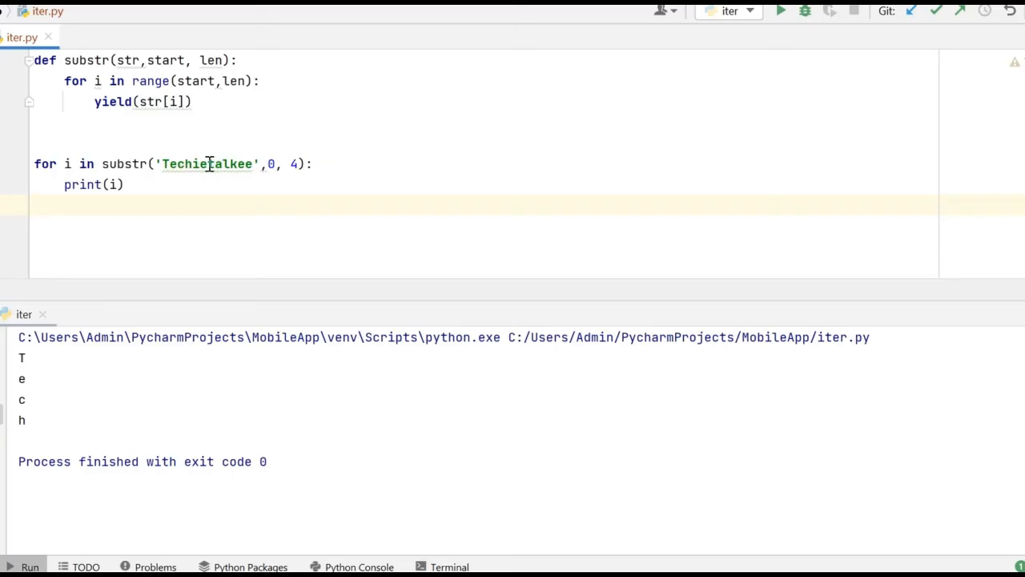
double_click(206, 163)
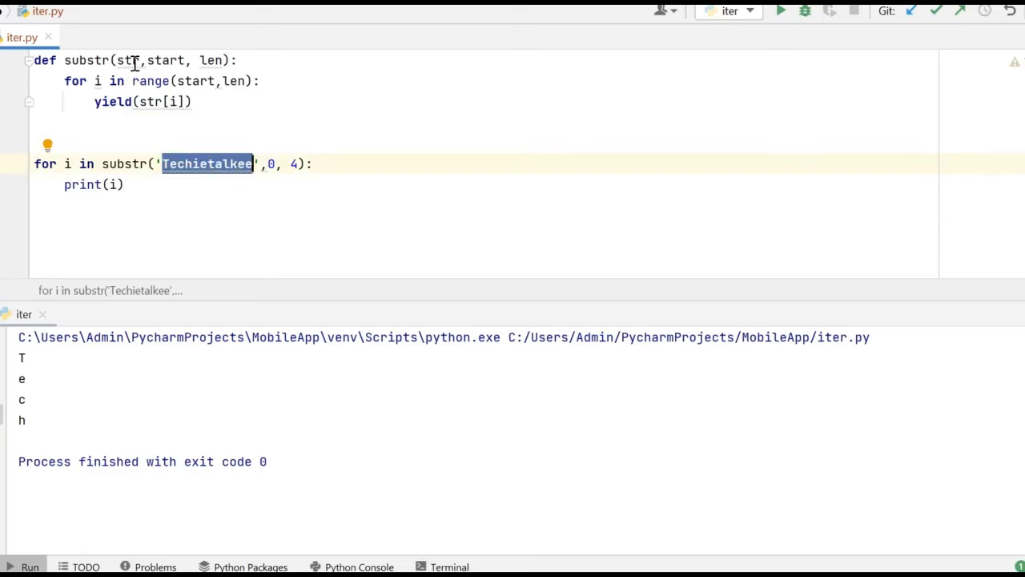
mouse_move(200, 80)
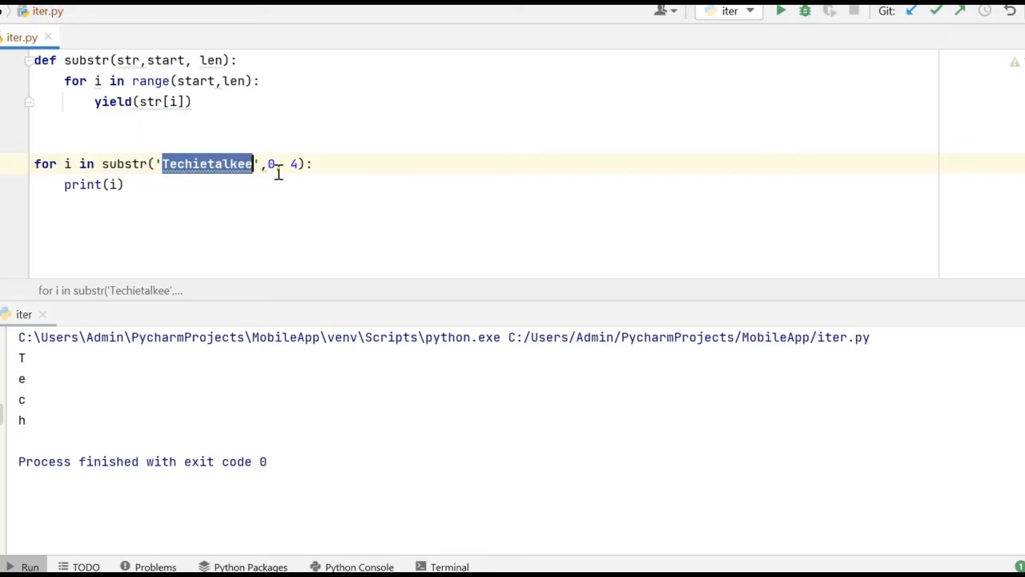
click(36, 205)
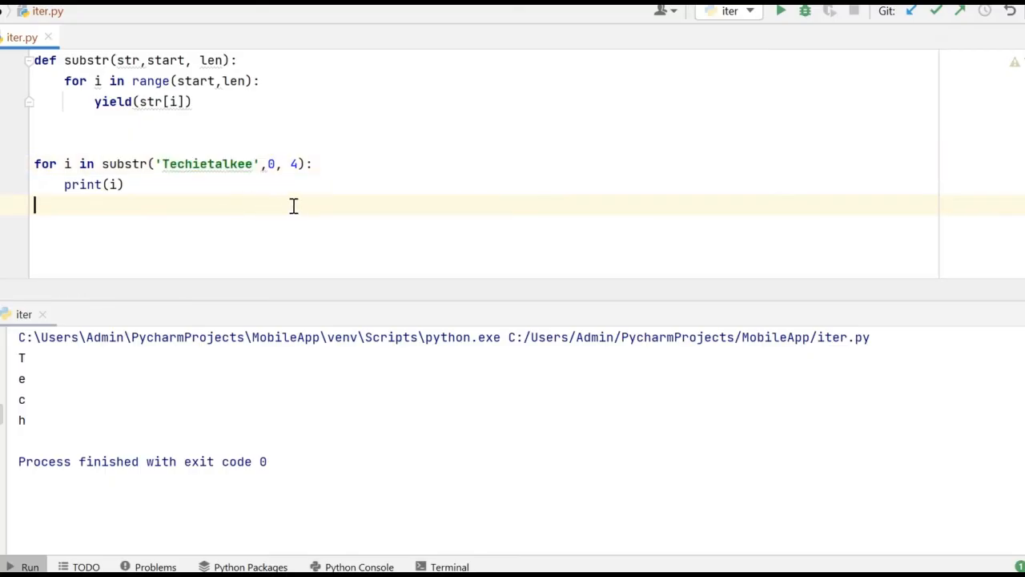
mouse_move(163, 163)
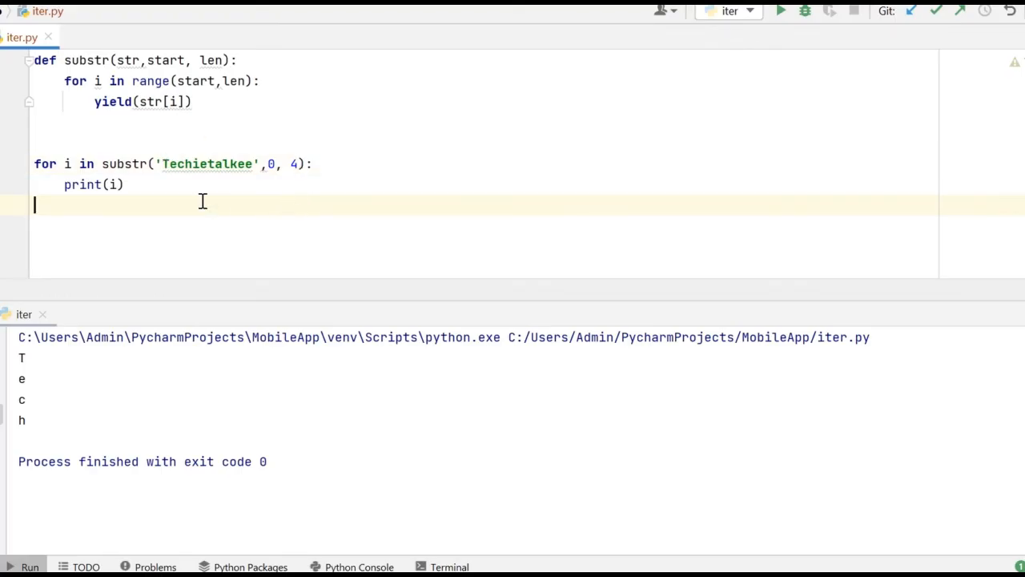
mouse_move(195, 177)
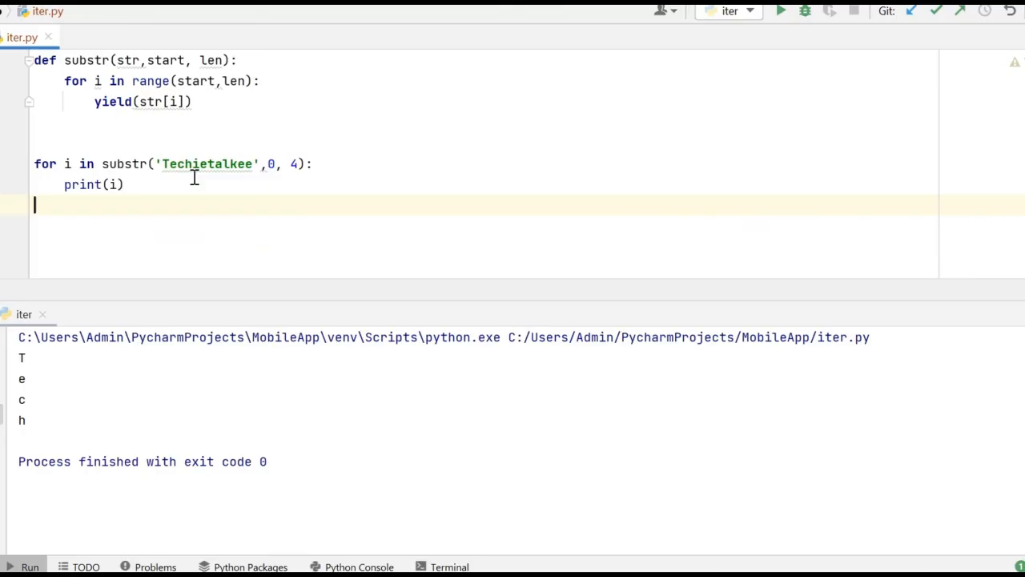
mouse_move(45, 429)
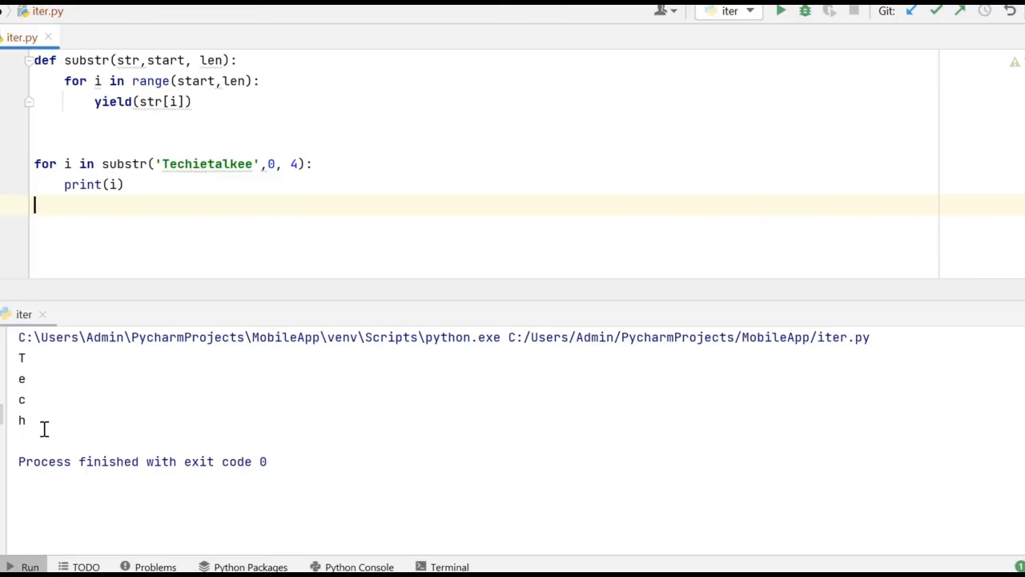